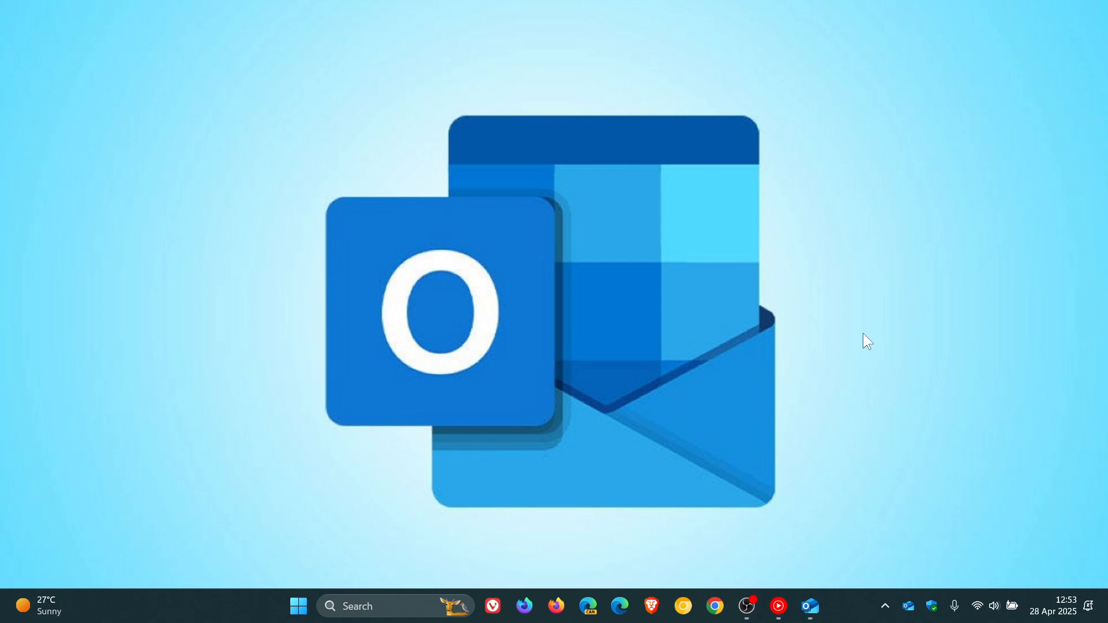
{"action": "mouse_move", "coordinate": [737, 317]}
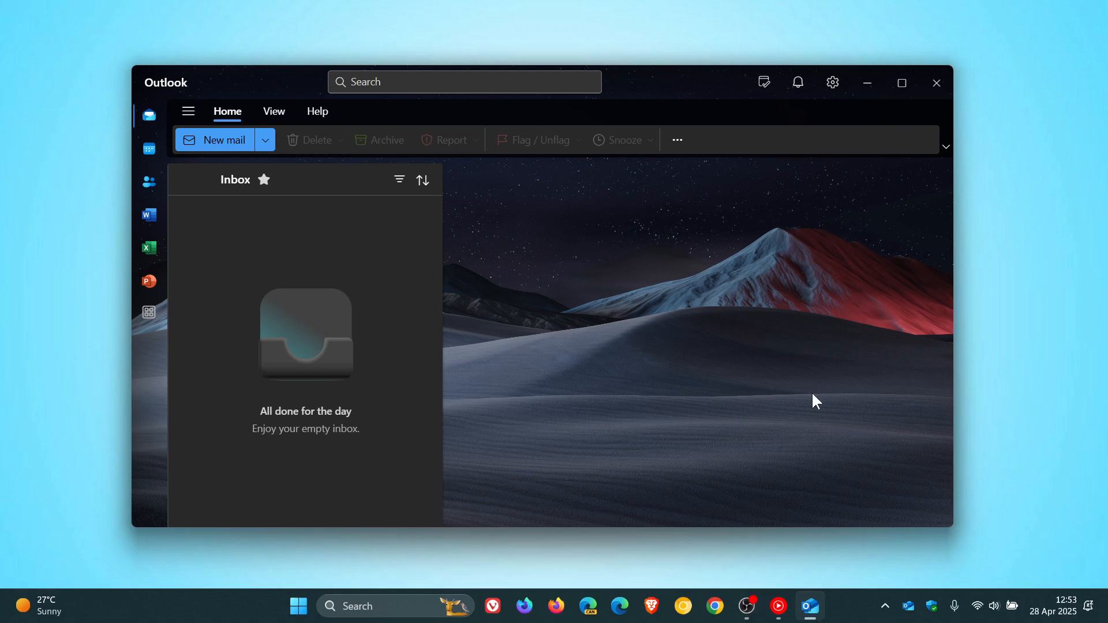
{"action": "mouse_move", "coordinate": [806, 375]}
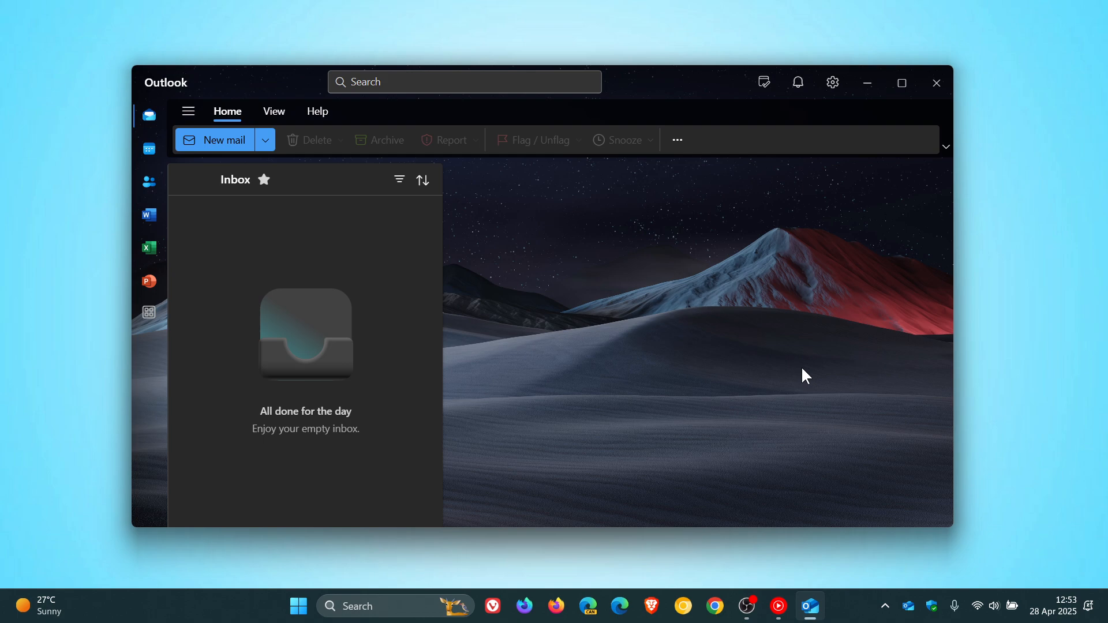
{"action": "mouse_move", "coordinate": [883, 173]}
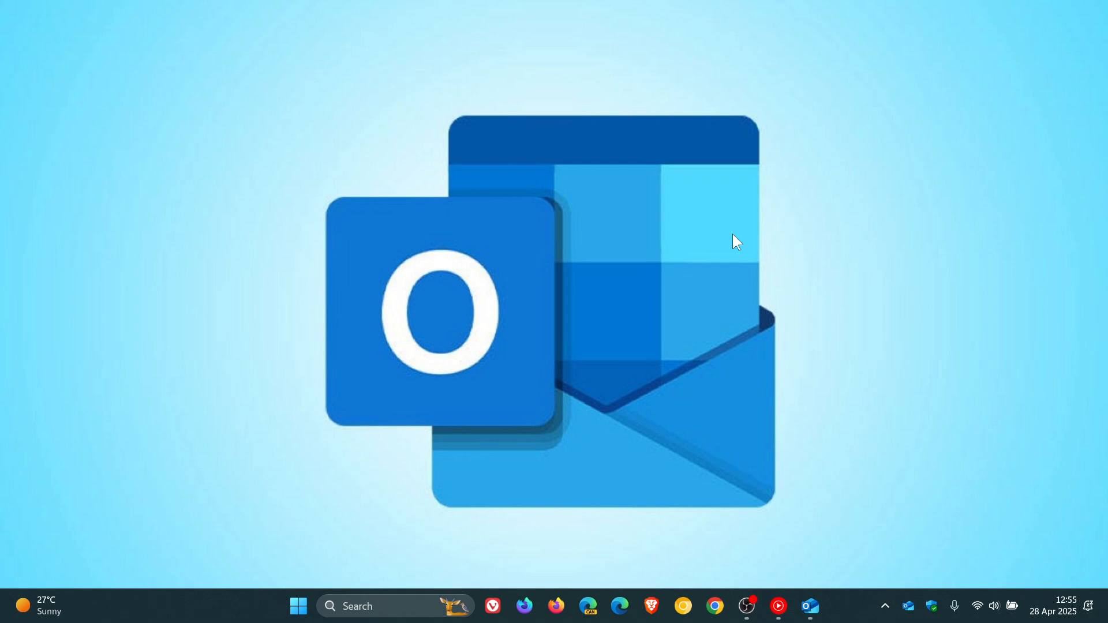
{"action": "mouse_move", "coordinate": [899, 234]}
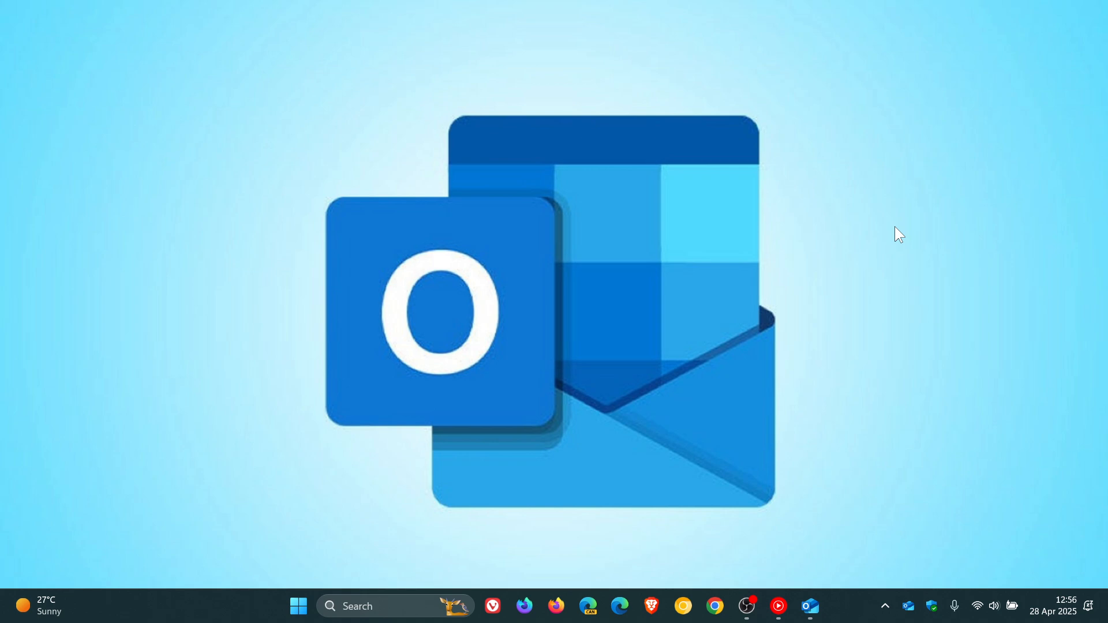
{"action": "mouse_move", "coordinate": [849, 311]}
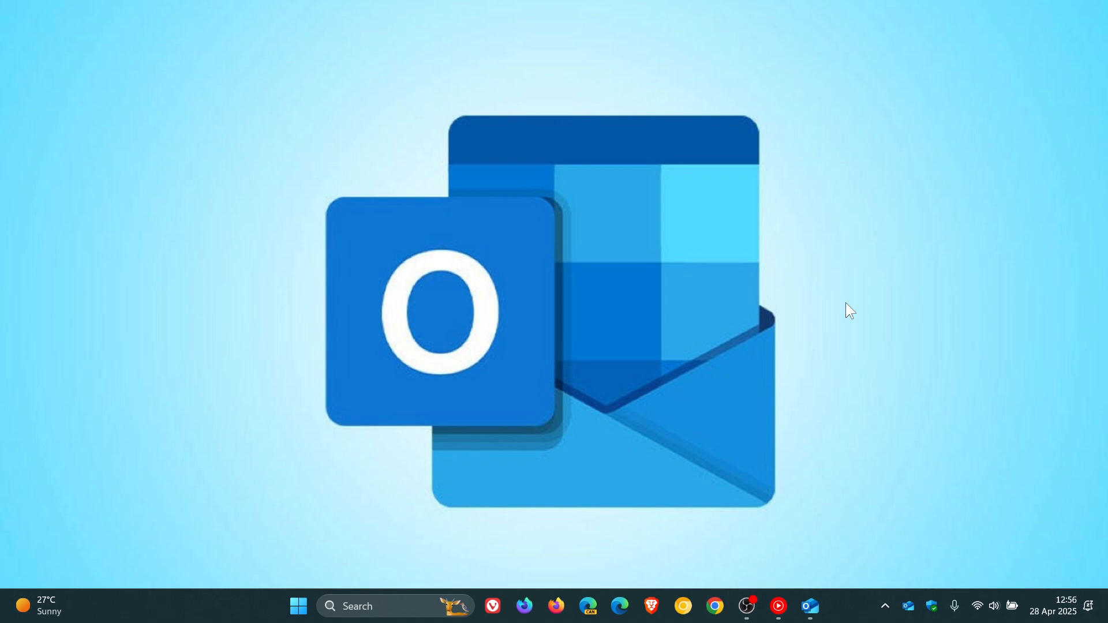